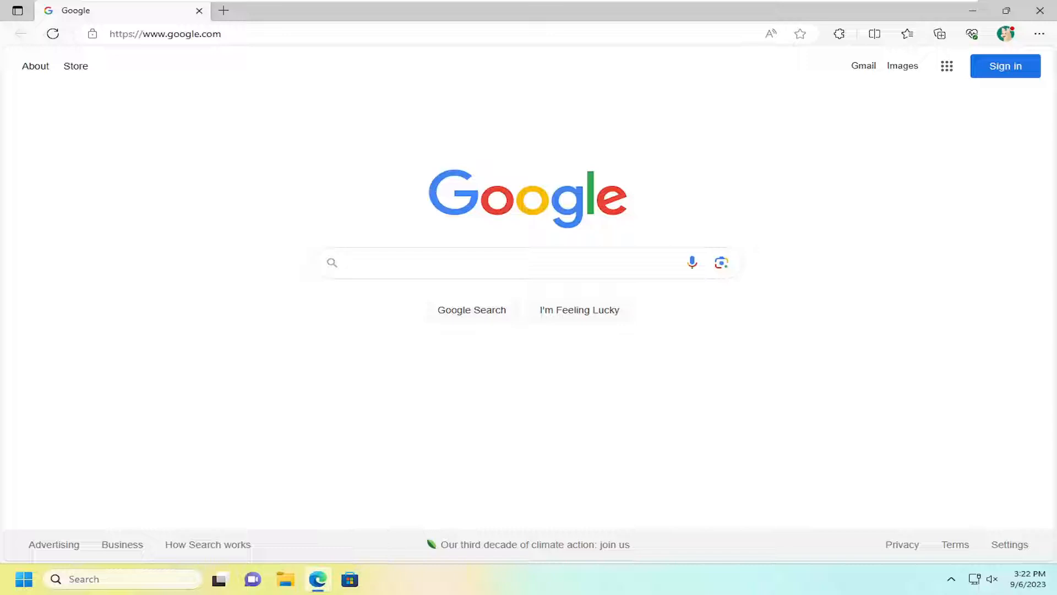
{"action": "mouse_move", "coordinate": [976, 66]}
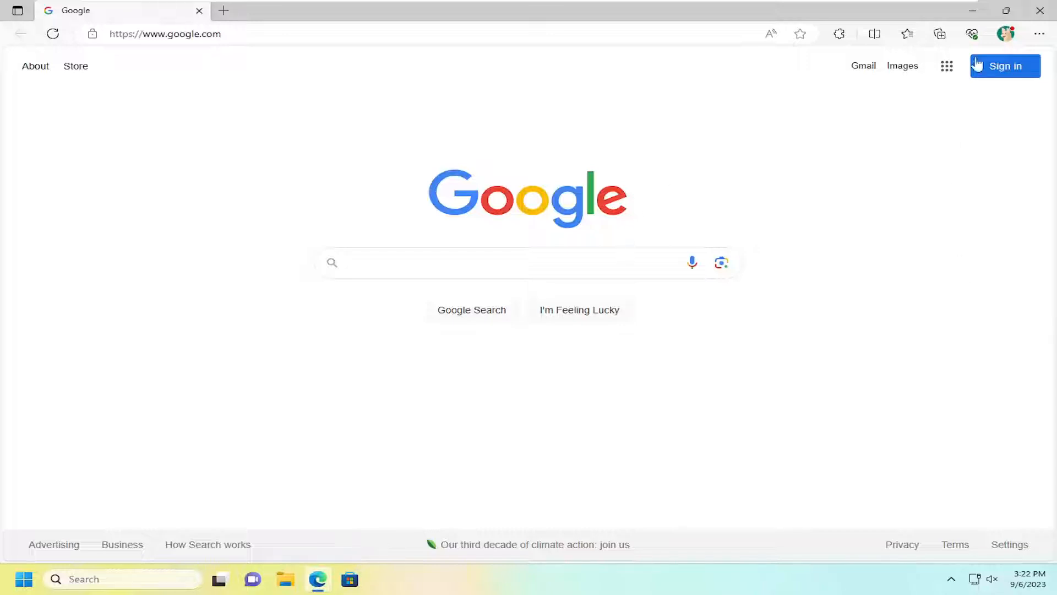
{"action": "mouse_move", "coordinate": [1050, 33]}
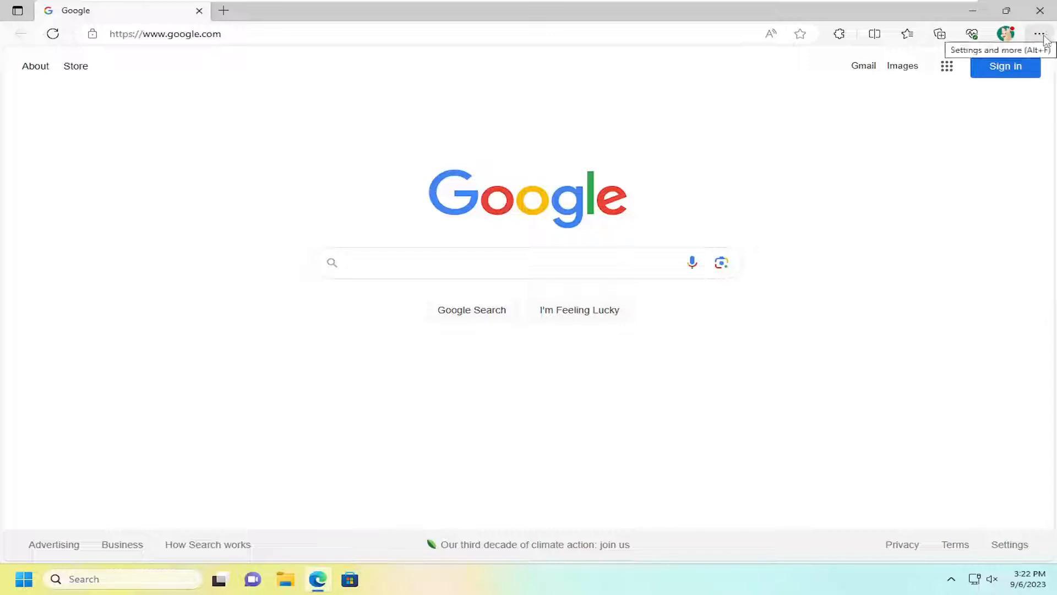
Show Edge's Settings and more menu from the toolbar
{"action": "left_click", "coordinate": [1037, 33]}
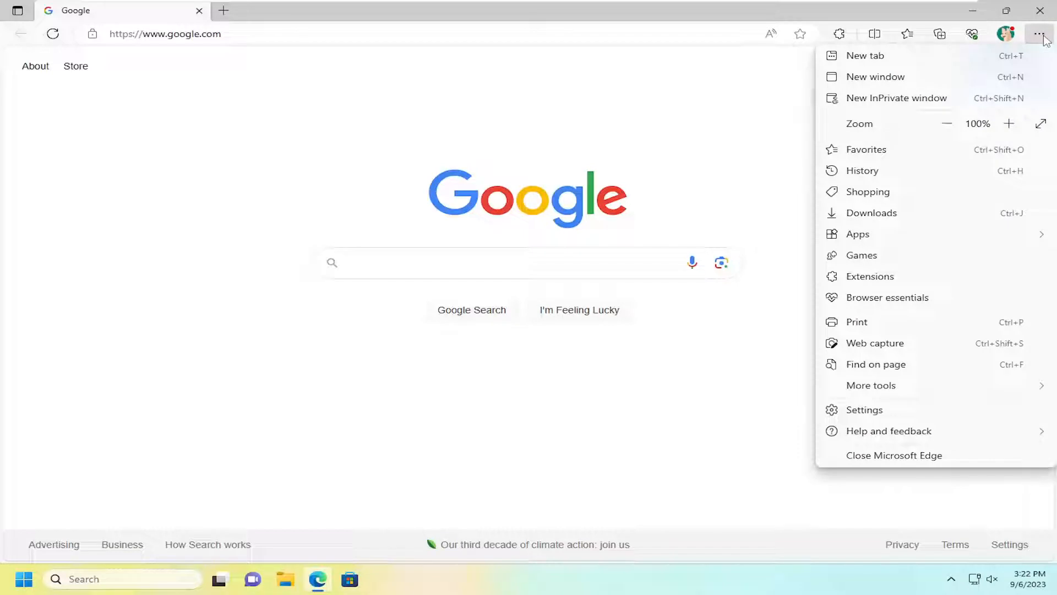
{"action": "mouse_move", "coordinate": [884, 101]}
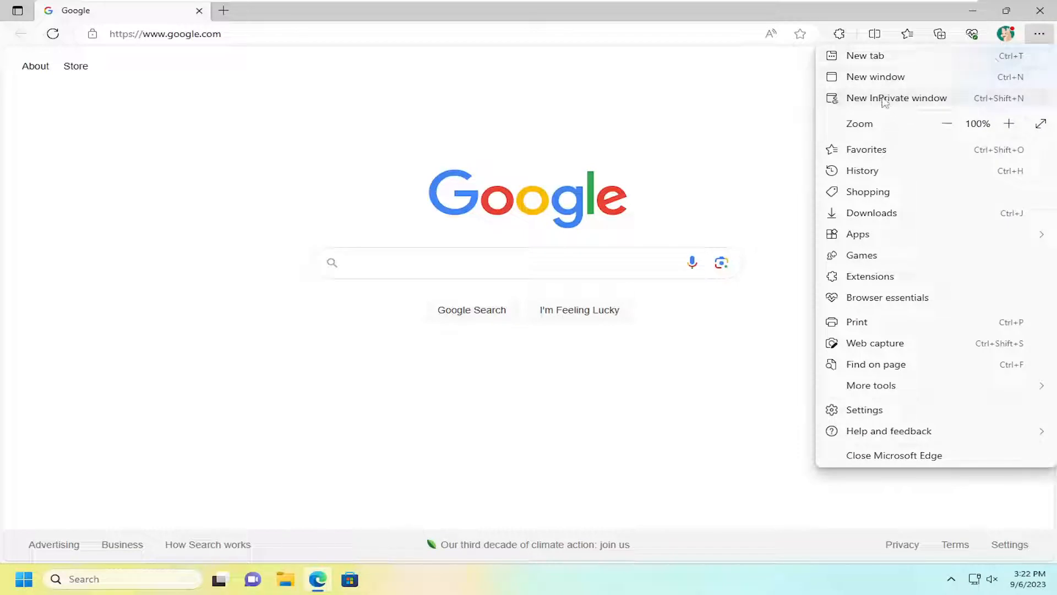
{"action": "mouse_move", "coordinate": [861, 106]}
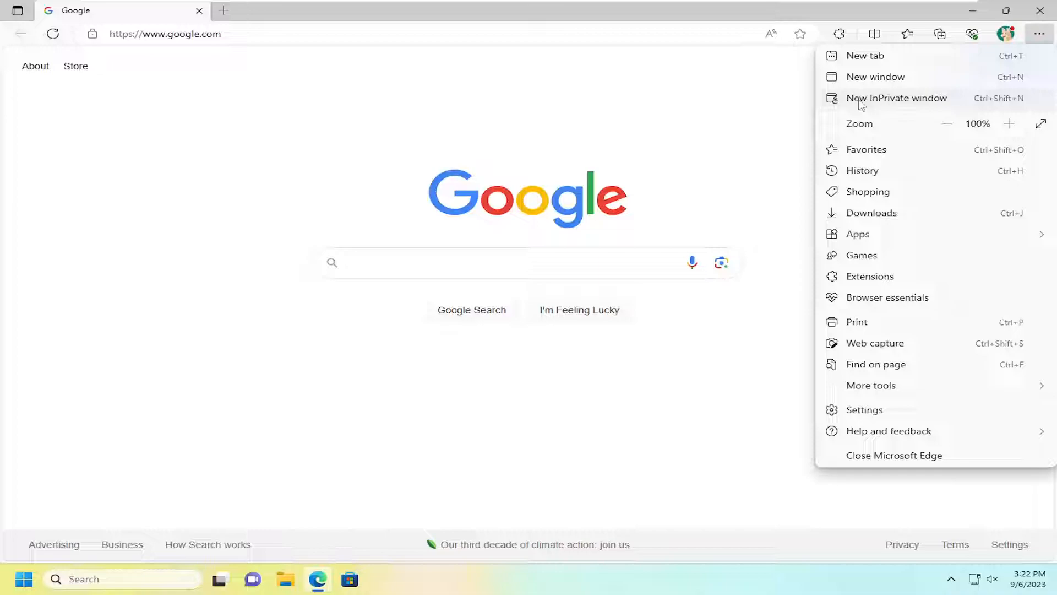
Launch a new InPrivate window from the menu
{"action": "left_click", "coordinate": [896, 98]}
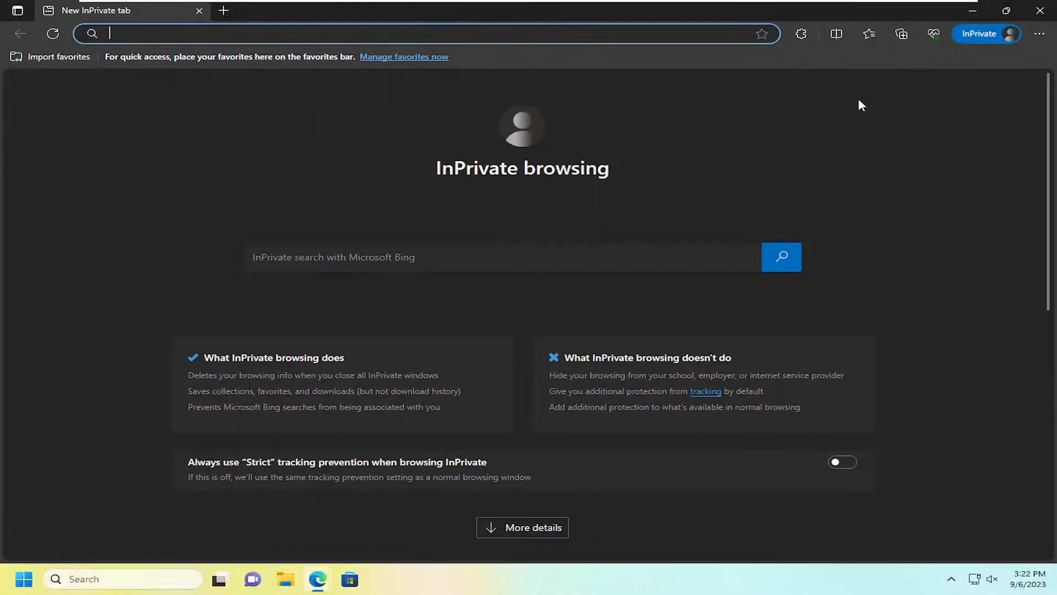
{"action": "mouse_move", "coordinate": [227, 219]}
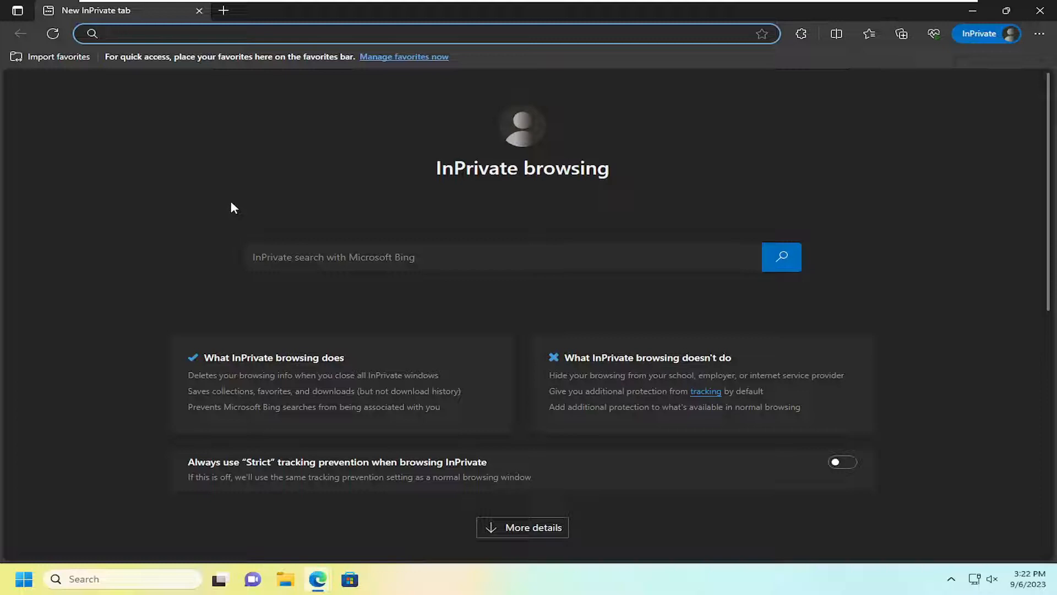
{"action": "mouse_move", "coordinate": [299, 366]}
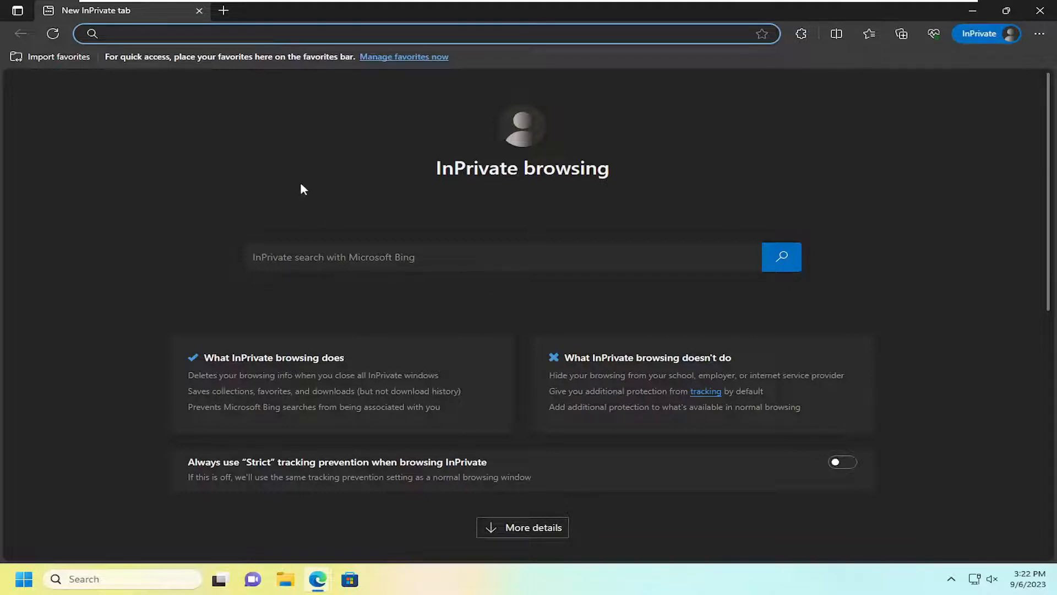
{"action": "mouse_move", "coordinate": [172, 275]}
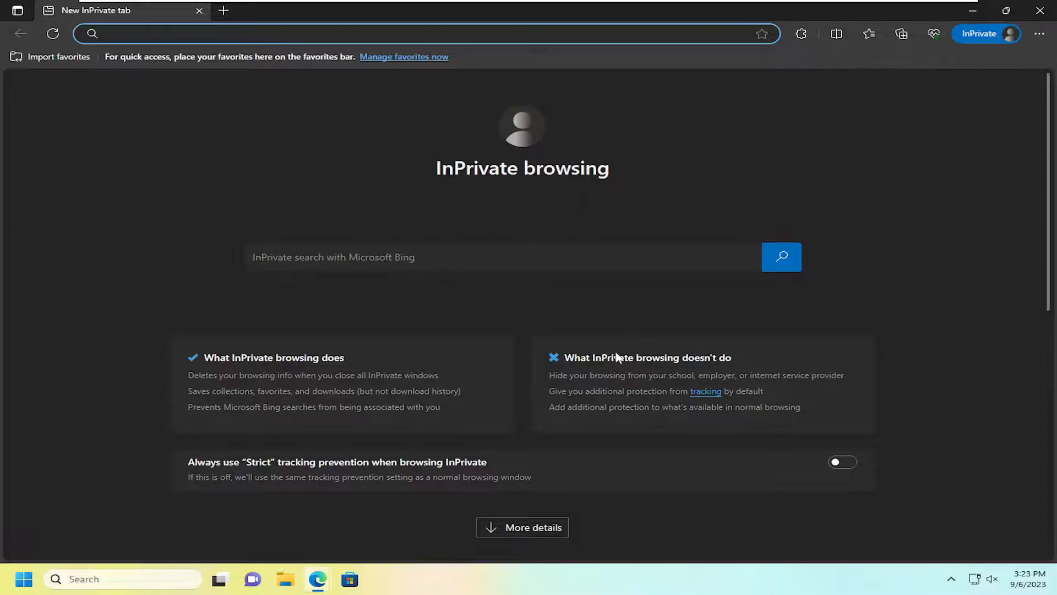
{"action": "mouse_move", "coordinate": [646, 368]}
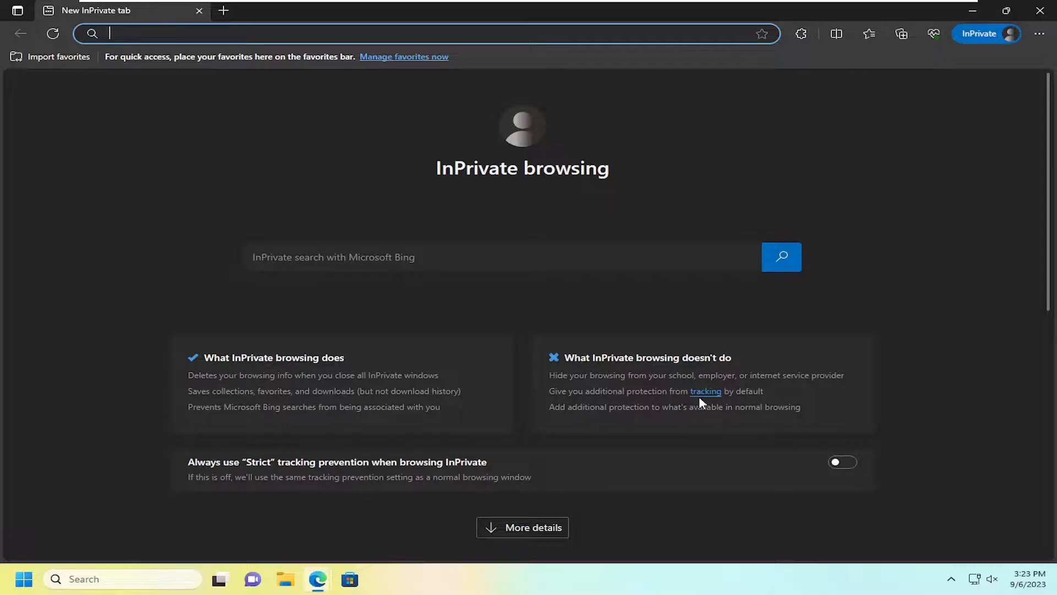
{"action": "mouse_move", "coordinate": [585, 418]}
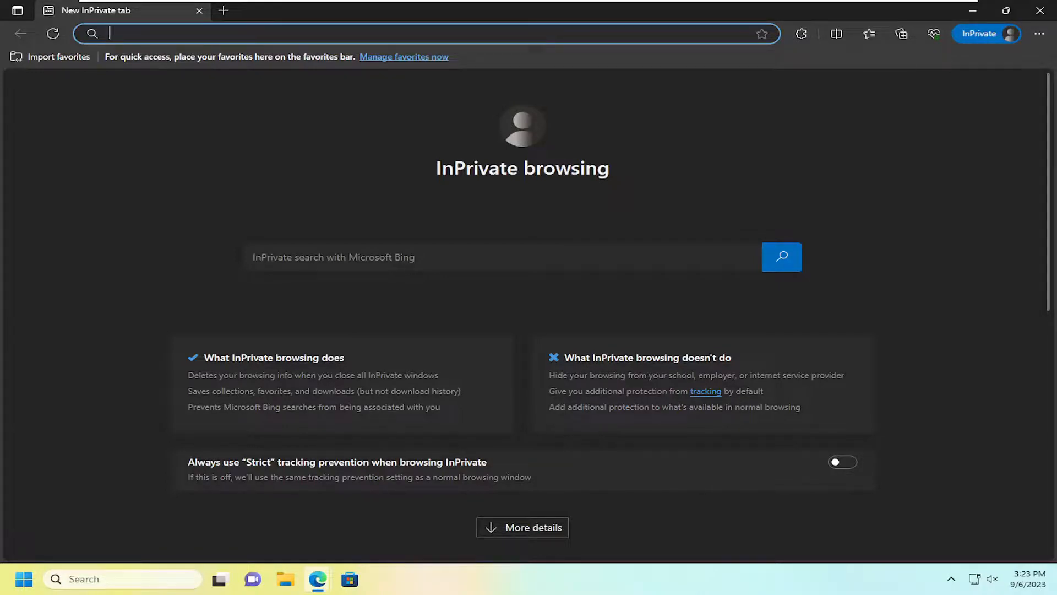
{"action": "mouse_move", "coordinate": [311, 460]}
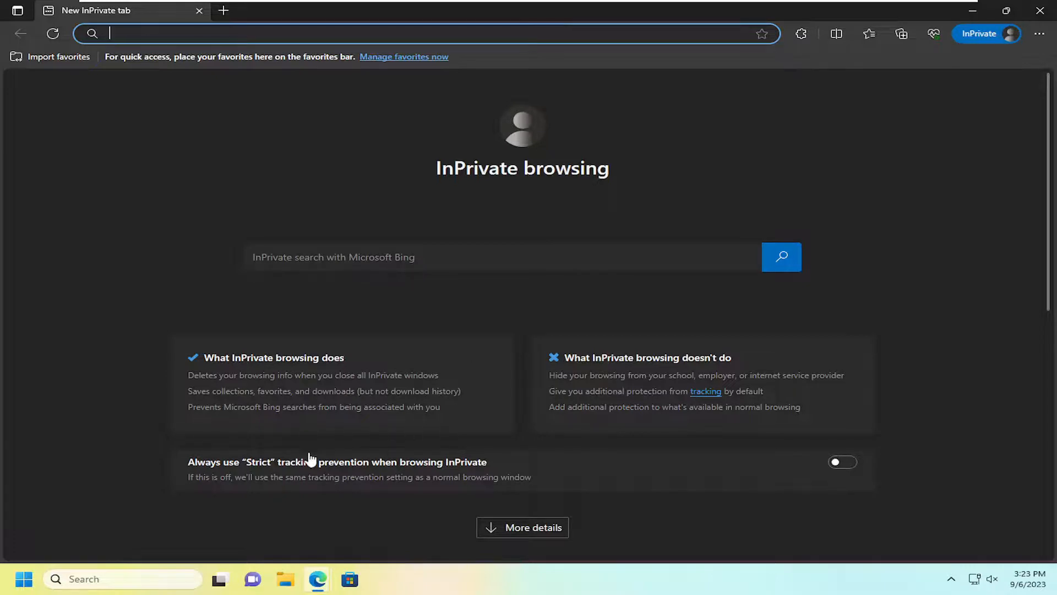
{"action": "mouse_move", "coordinate": [243, 474]}
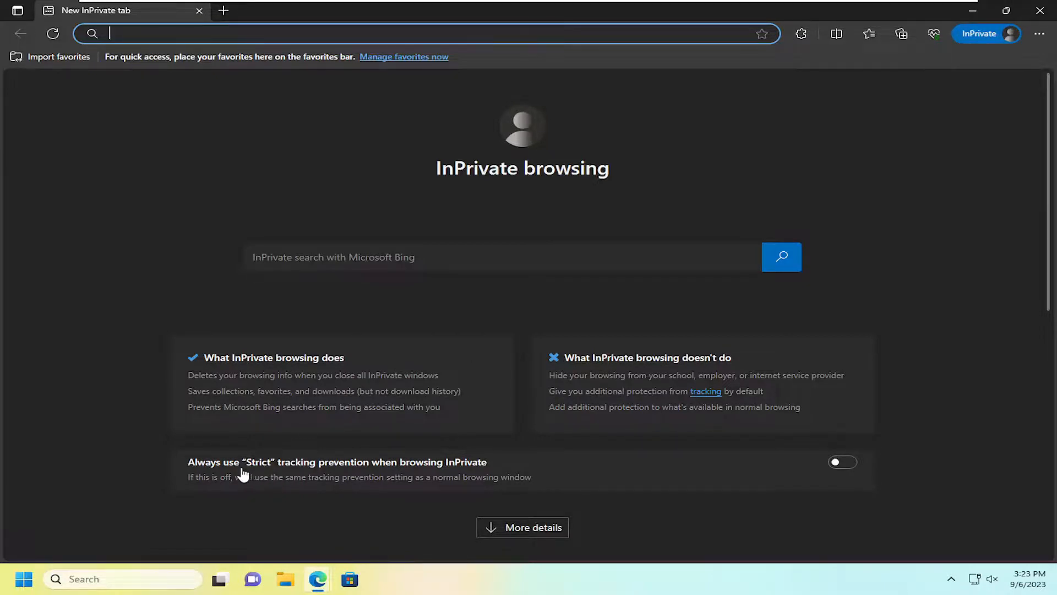
{"action": "mouse_move", "coordinate": [329, 482]}
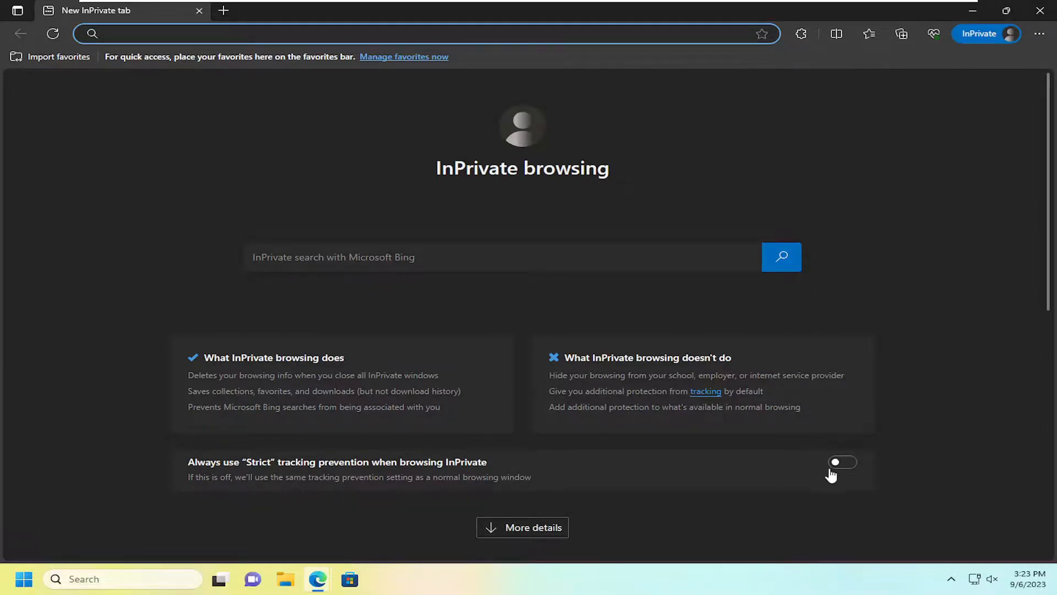
Enable 'Always use Strict tracking prevention', close the InPrivate window and relaunch Edge from the taskbar
{"action": "left_click", "coordinate": [842, 462]}
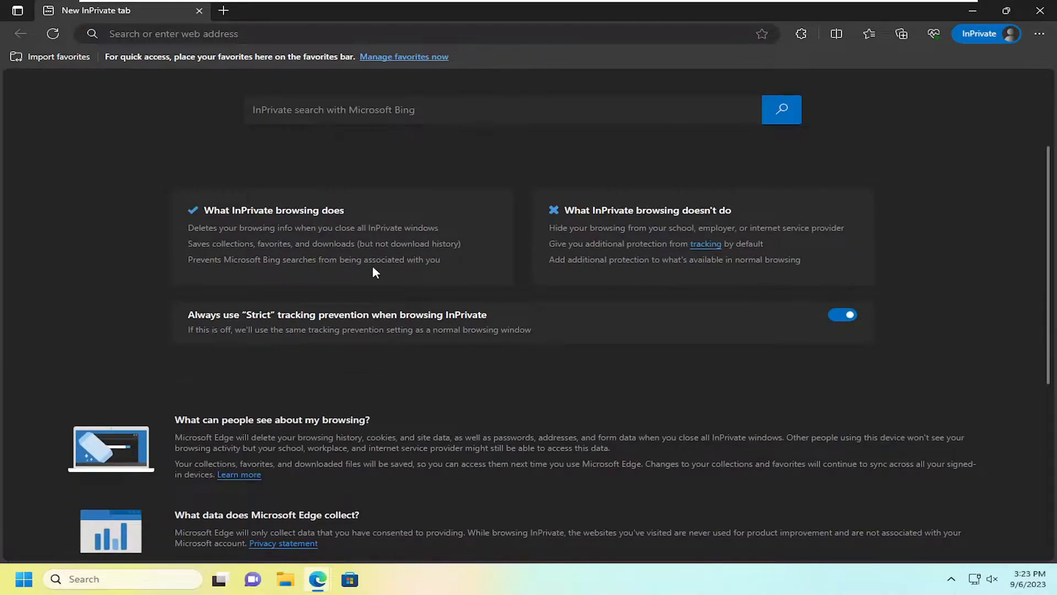
{"action": "mouse_move", "coordinate": [710, 341]}
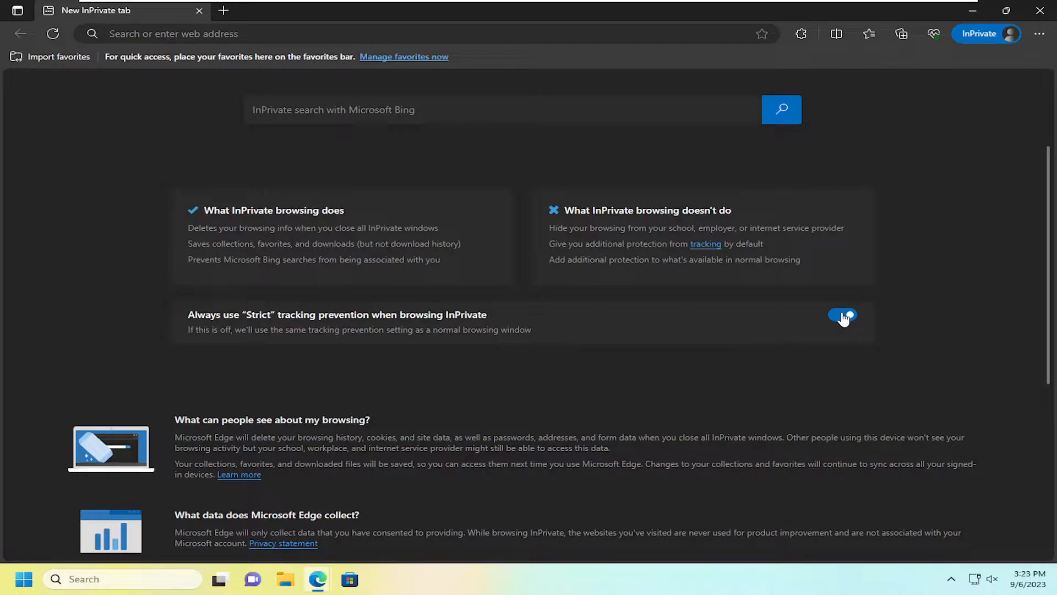
{"action": "scroll", "scroll_direction": "down", "scroll_amount": 3}
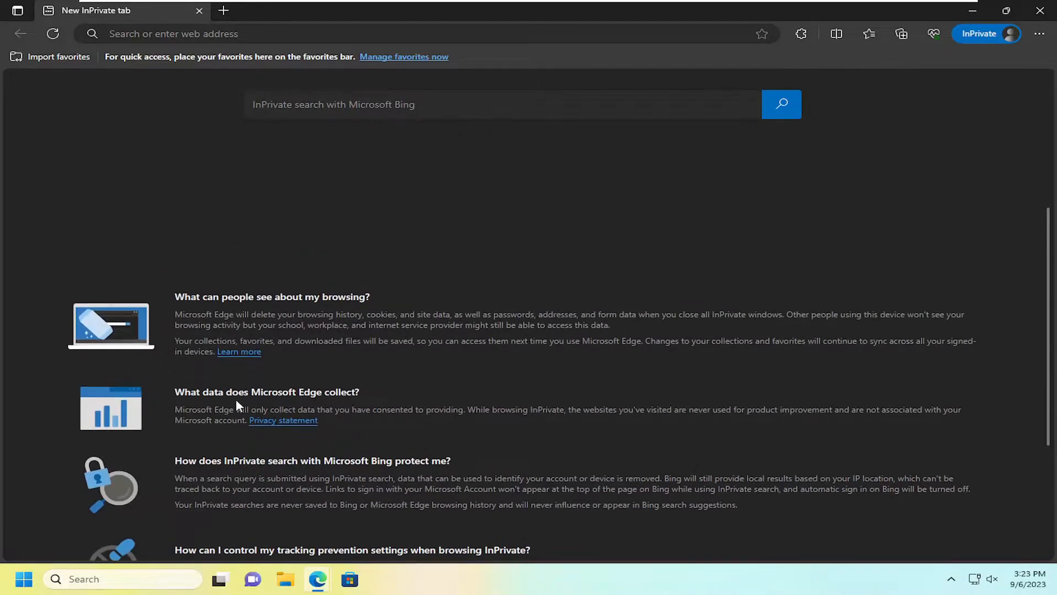
{"action": "scroll", "scroll_direction": "down", "scroll_amount": 3}
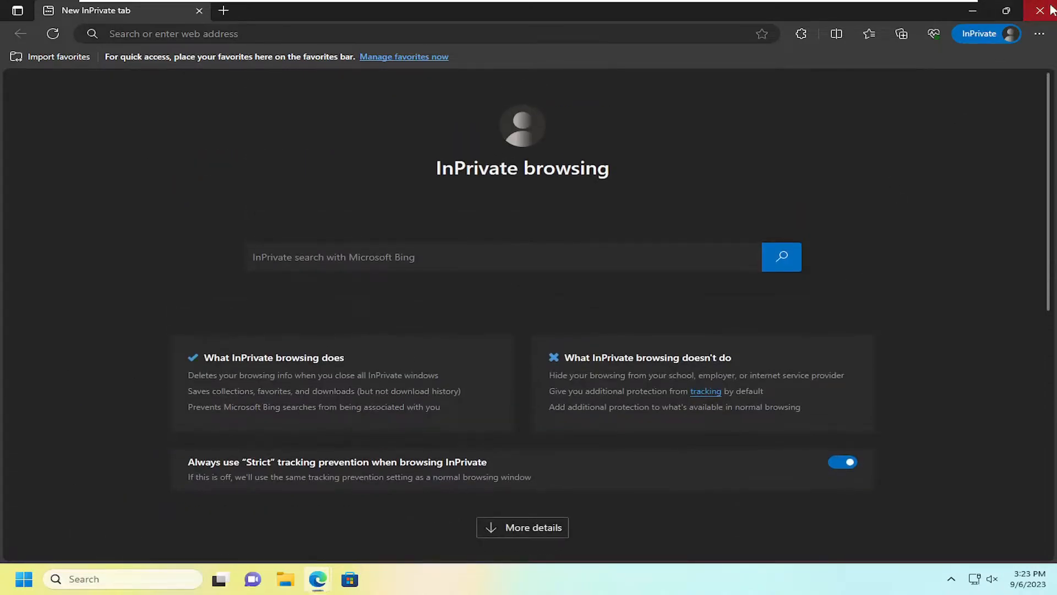
{"action": "left_click", "coordinate": [1040, 8]}
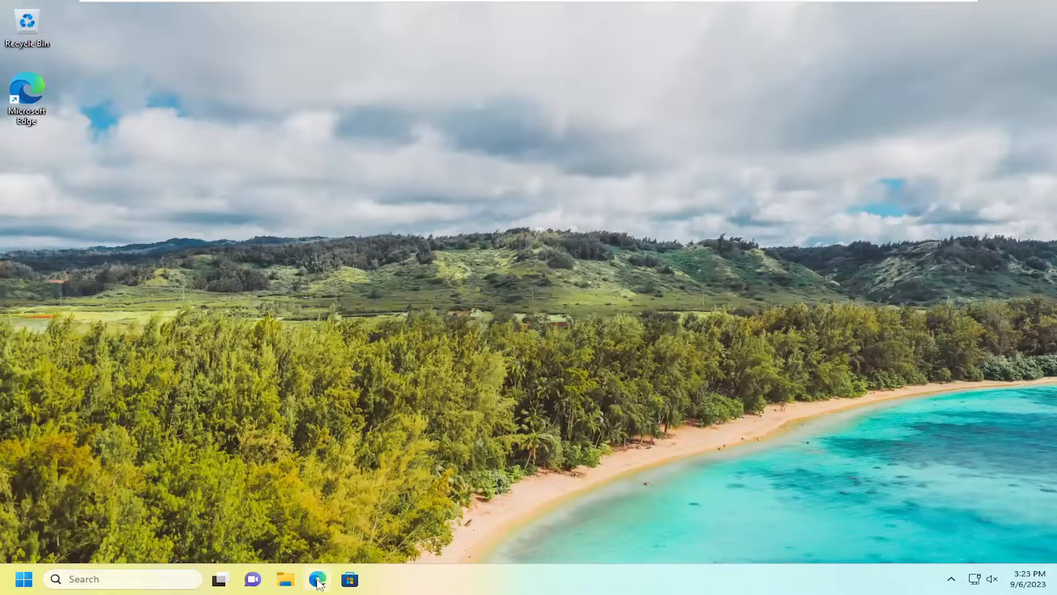
{"action": "left_click", "coordinate": [317, 579]}
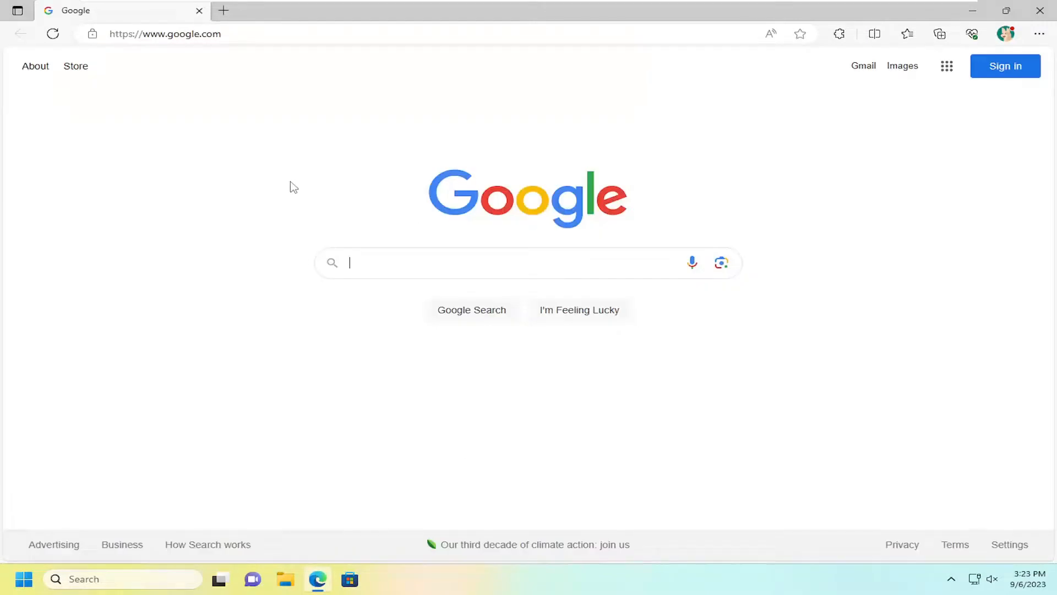
{"action": "mouse_move", "coordinate": [525, 152]}
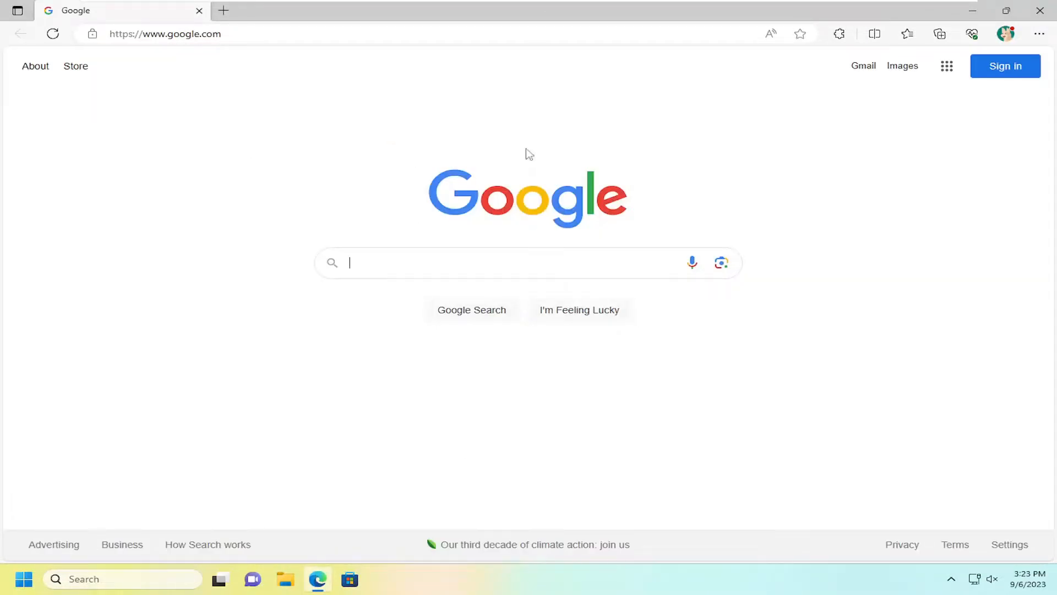